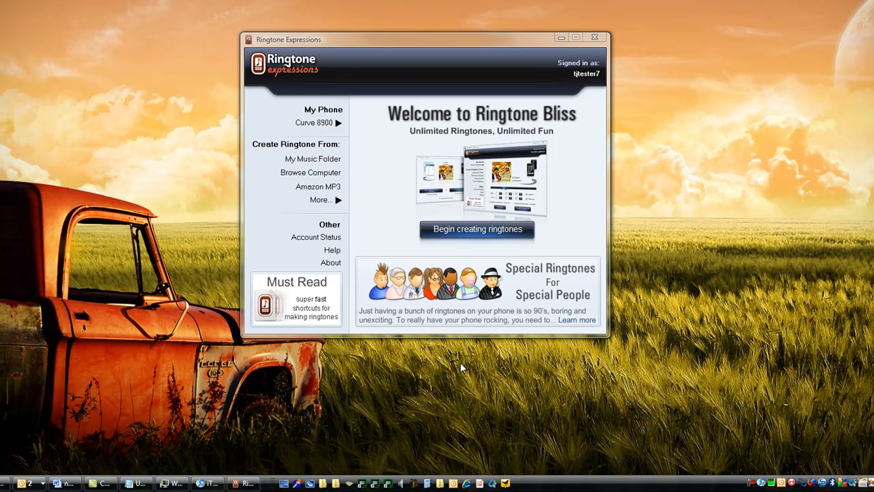
pyautogui.moveTo(376, 112)
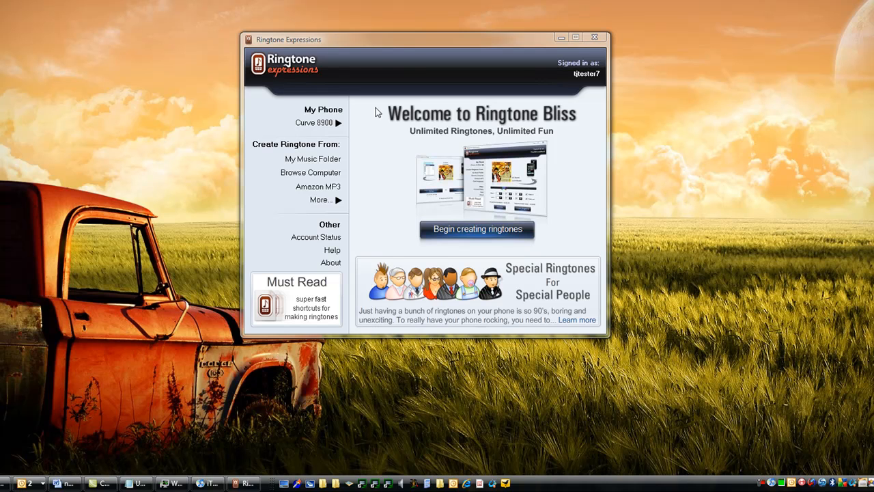
pyautogui.moveTo(385, 49)
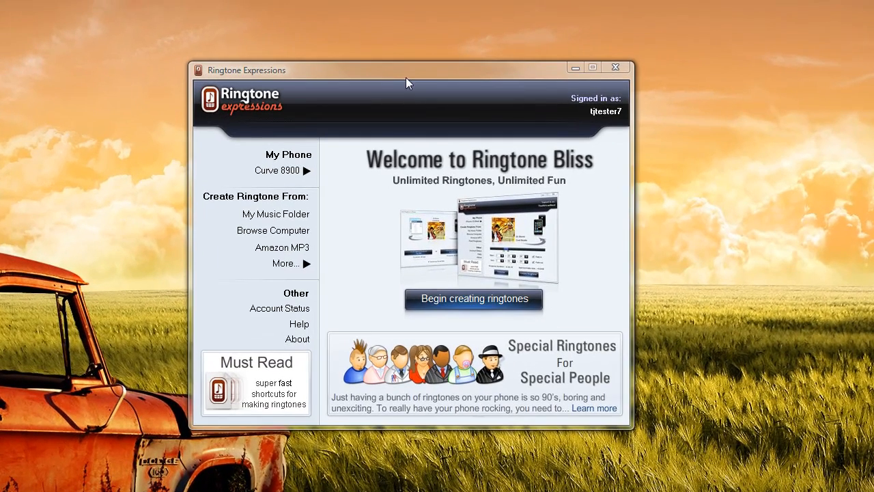
# Position the app window and load Freeway's Lights Get Low into the ringtone editor
pyautogui.moveTo(409, 70); pyautogui.dragTo(456, 94)
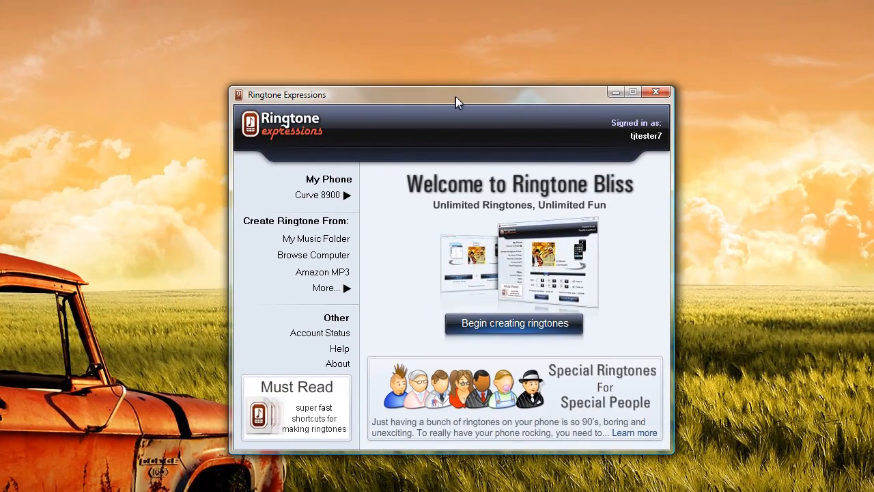
pyautogui.moveTo(457, 95); pyautogui.dragTo(431, 123)
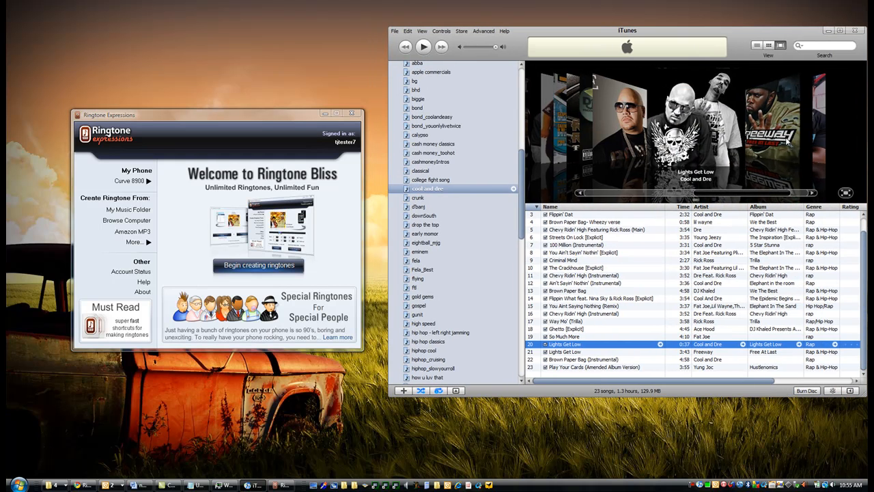
pyautogui.click(565, 352)
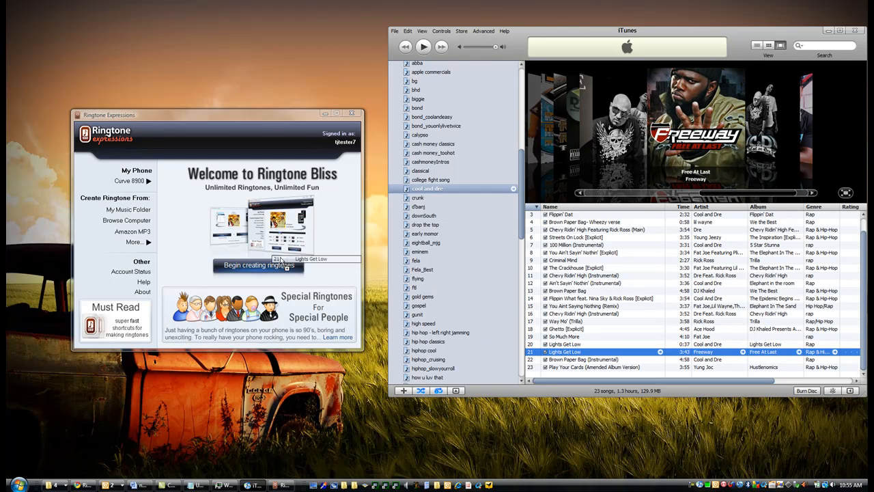
pyautogui.click(258, 265)
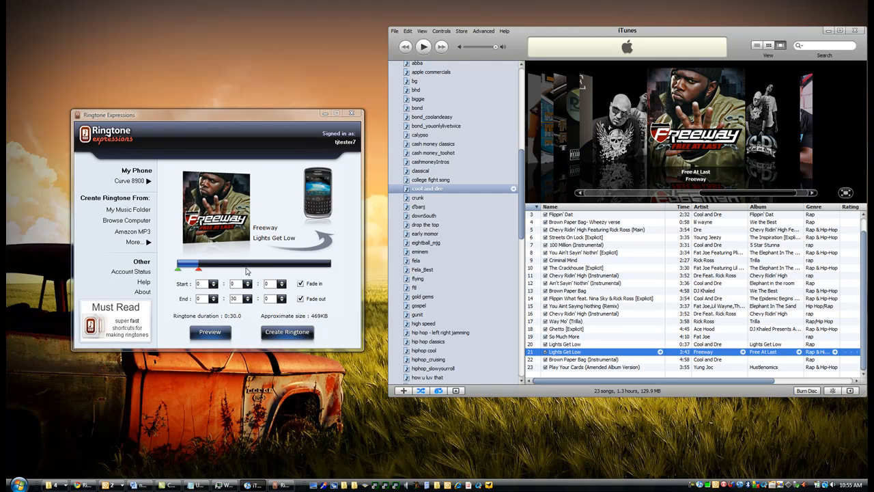
# Trim the song with the clip slider and start previewing the ringtone clip
pyautogui.moveTo(198, 265); pyautogui.dragTo(274, 265)
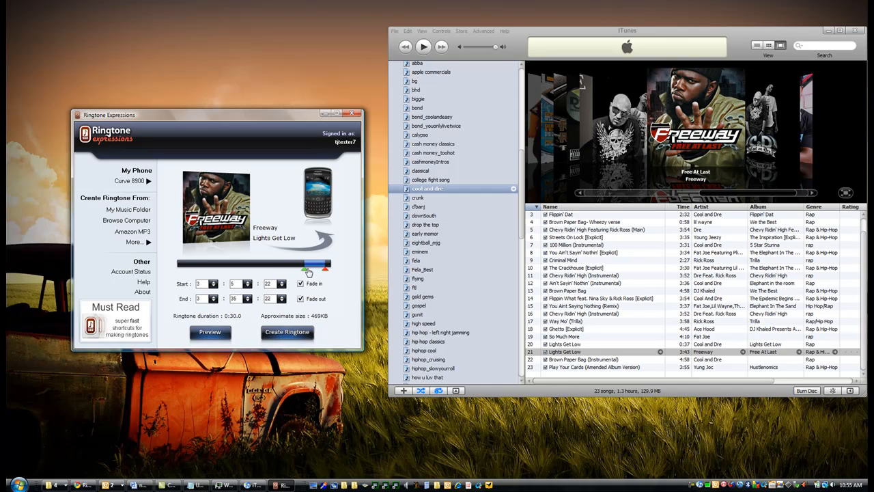
pyautogui.click(210, 332)
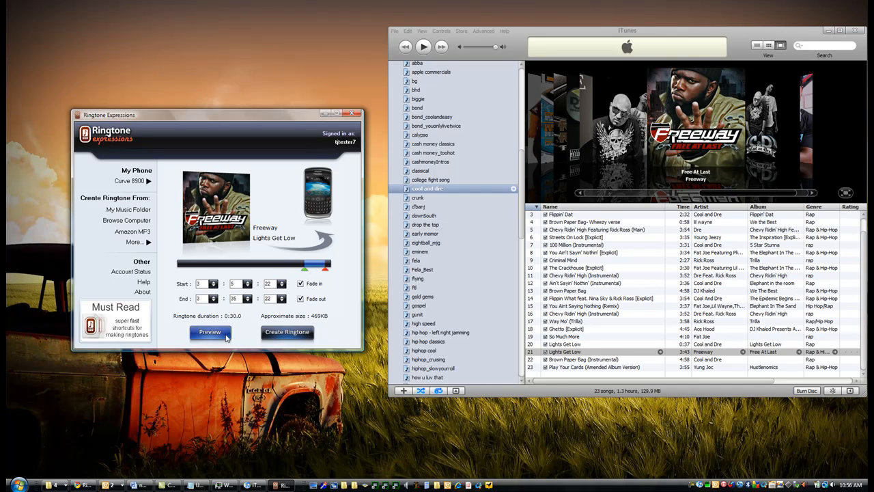
pyautogui.click(210, 331)
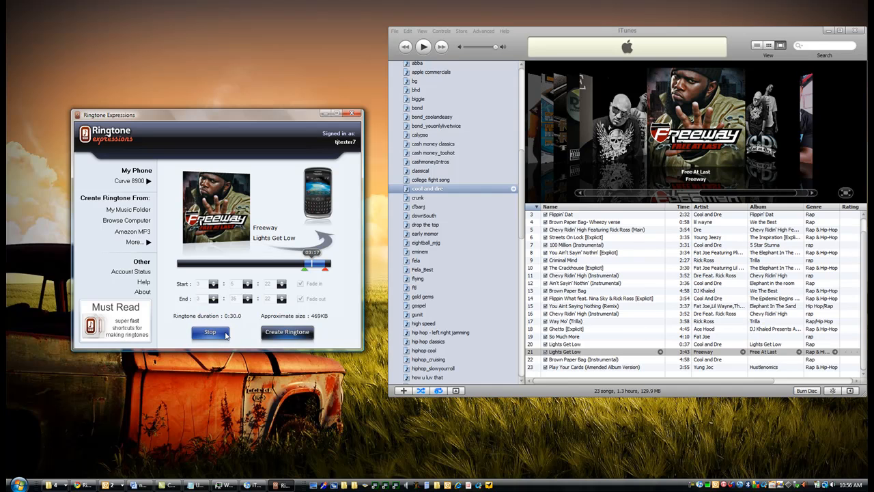
# Stop the preview, create the ringtone from the trimmed clip and proceed to sending it
pyautogui.click(211, 332)
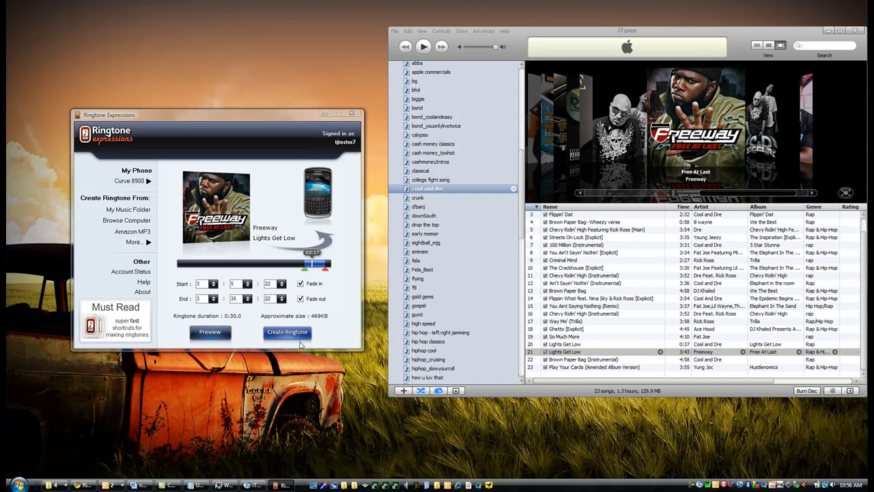
pyautogui.click(287, 331)
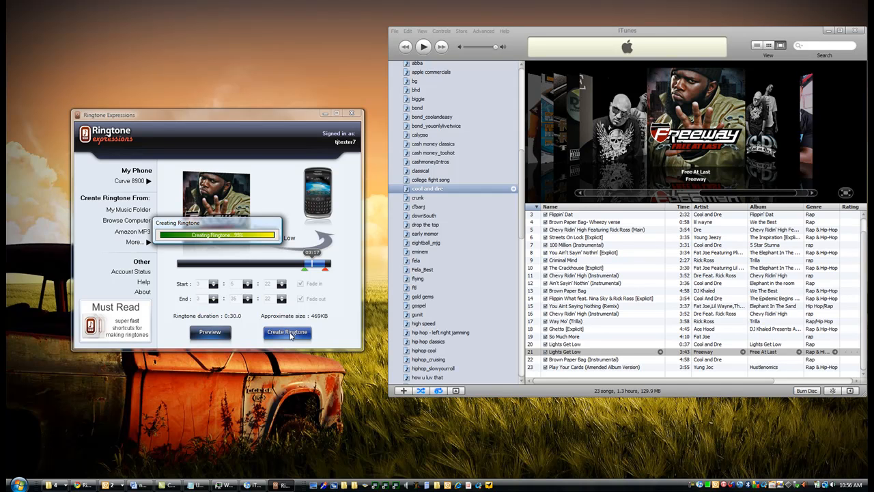
pyautogui.click(287, 333)
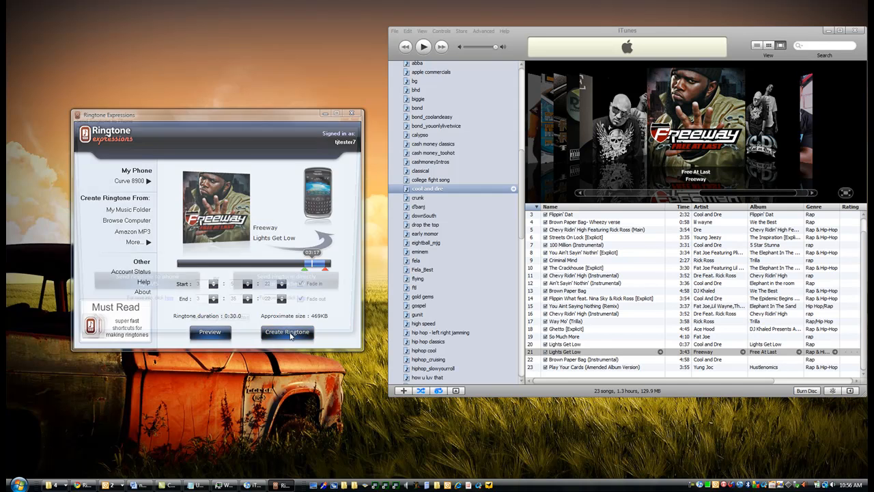
pyautogui.click(287, 331)
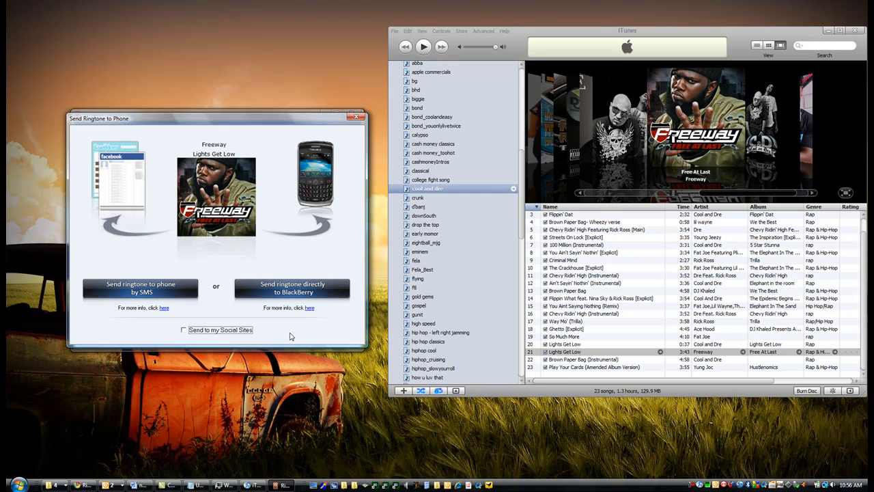
pyautogui.moveTo(185, 233)
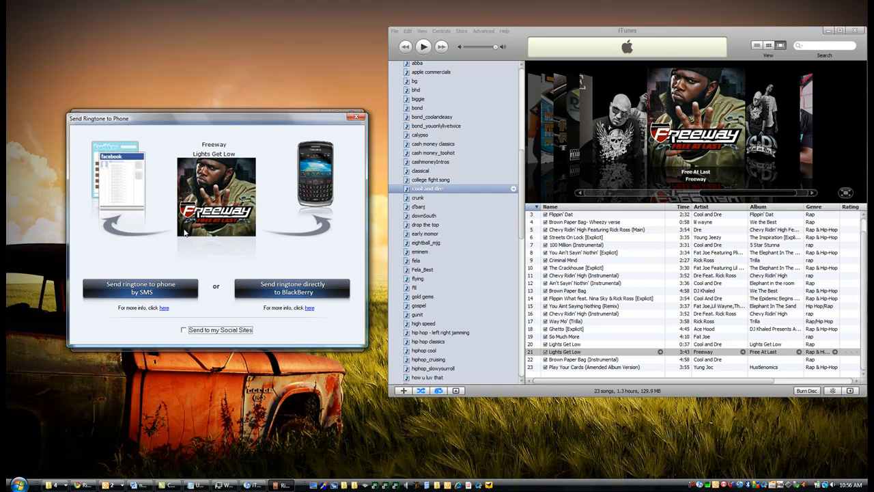
pyautogui.moveTo(257, 270)
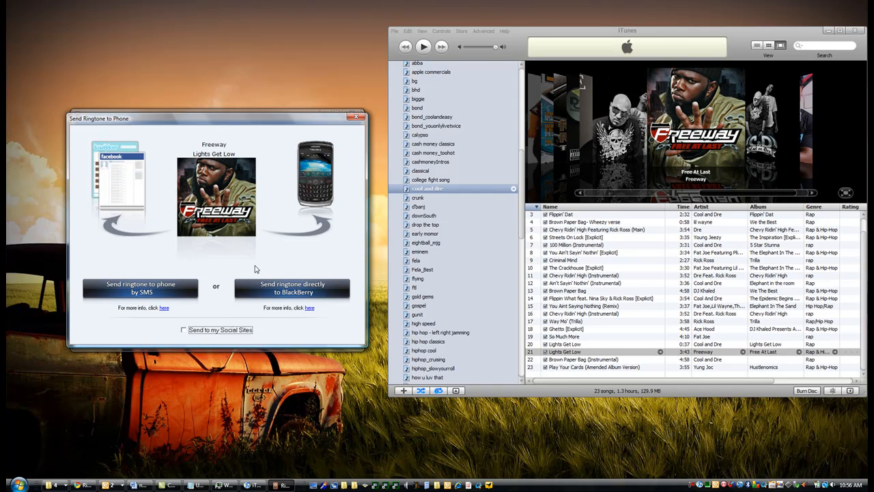
pyautogui.moveTo(227, 268)
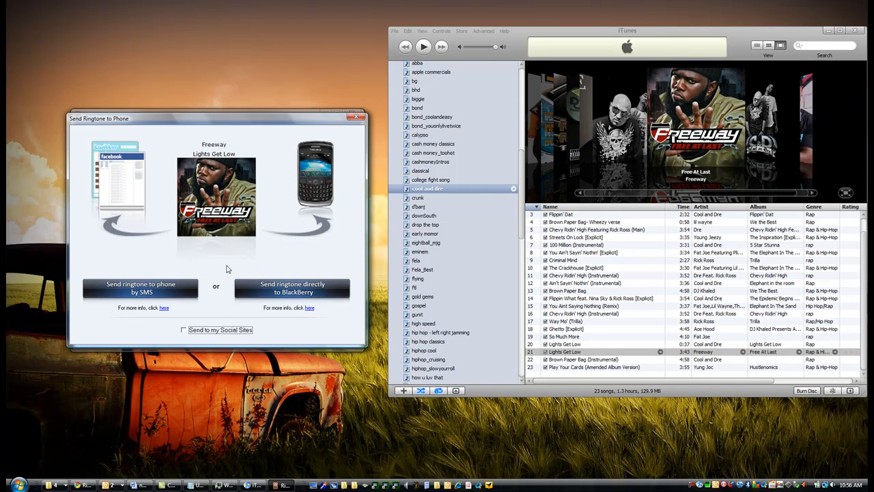
pyautogui.moveTo(292, 287)
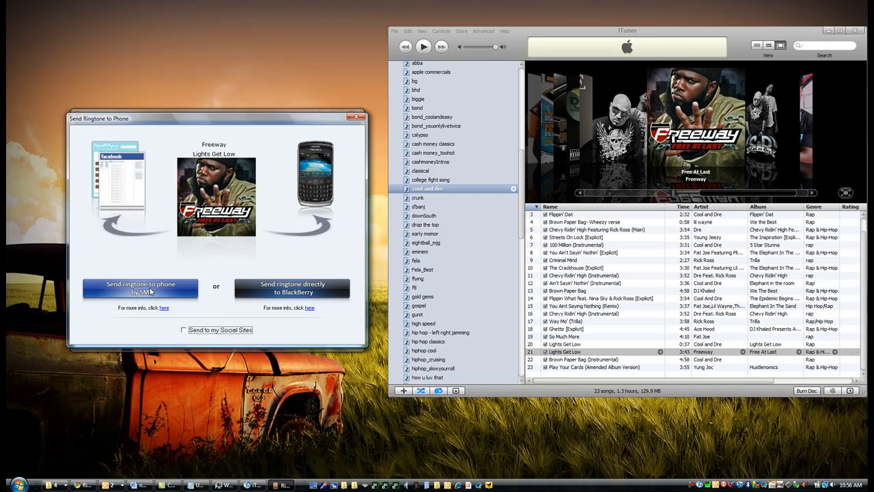
pyautogui.moveTo(355, 119)
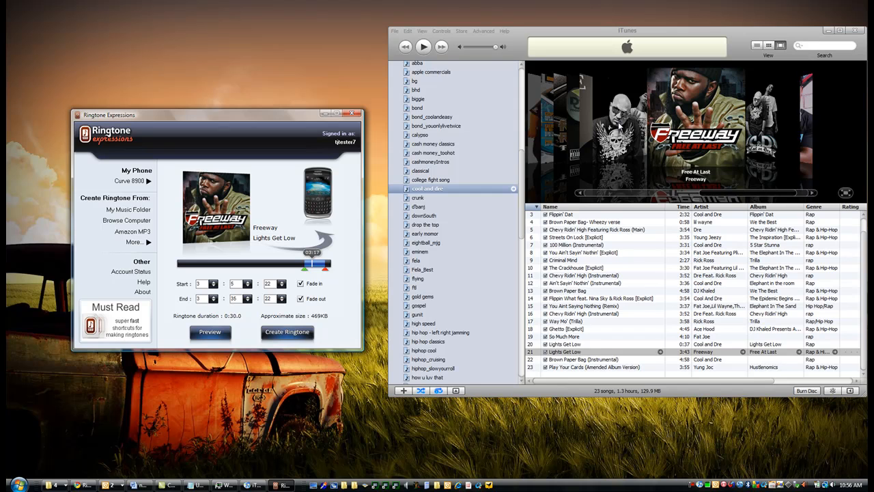
# Load Cool and Dre's Lights Get Low into the editor in place of Freeway's track
pyautogui.click(581, 344)
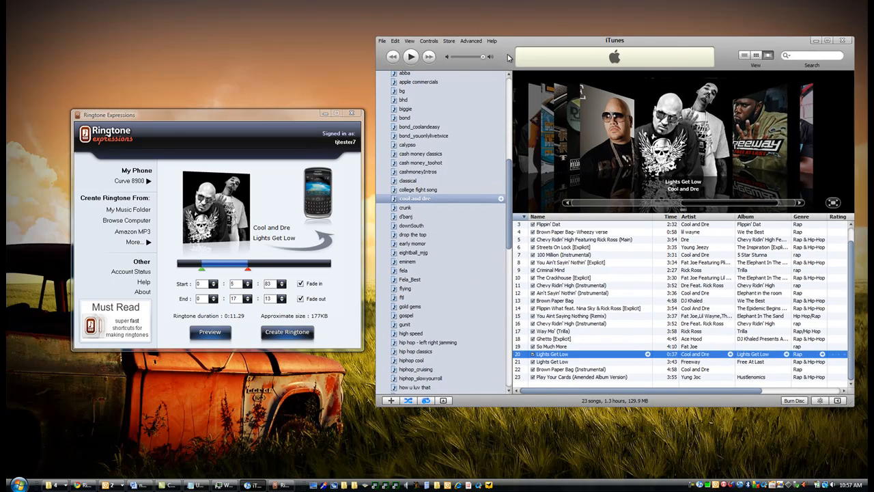
pyautogui.moveTo(511, 179)
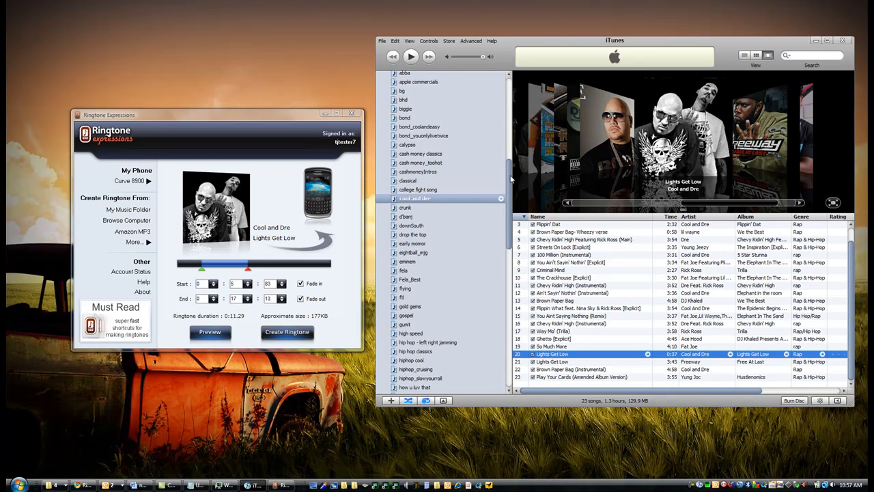
# Show the Purchased playlist under the iTunes Store in the sidebar
pyautogui.scroll(3)
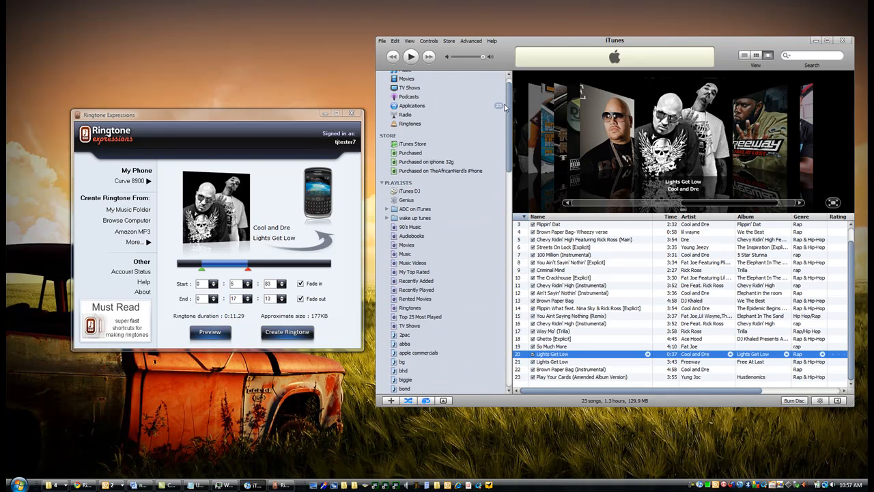
pyautogui.click(412, 143)
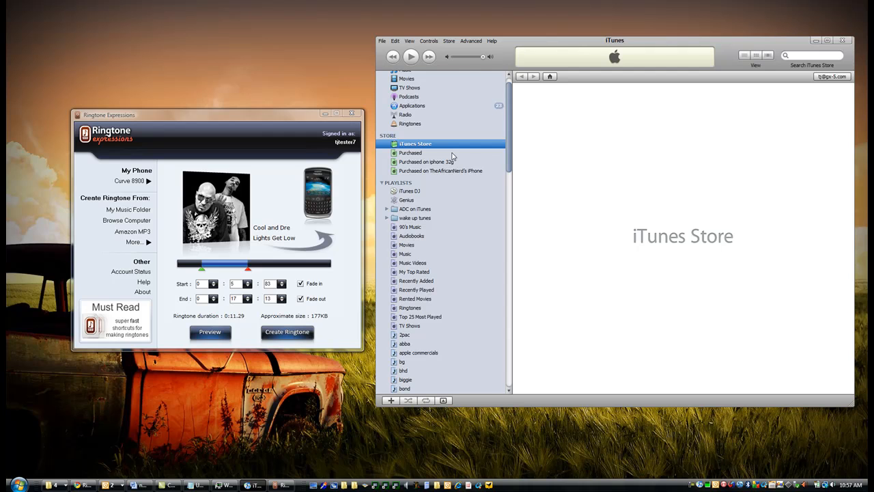
pyautogui.click(415, 144)
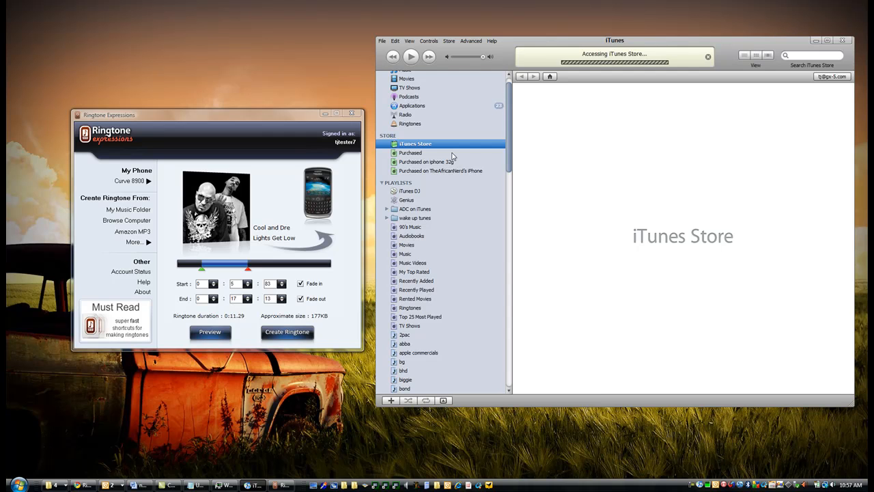
pyautogui.moveTo(422, 158)
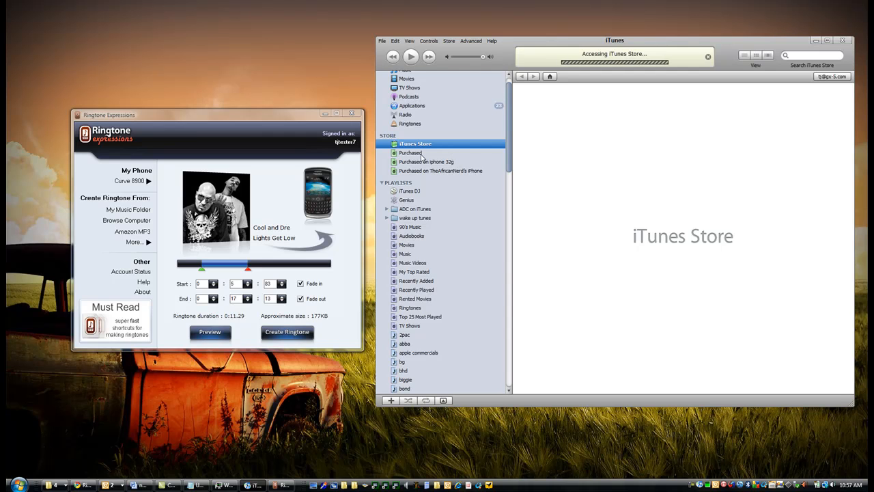
pyautogui.click(410, 153)
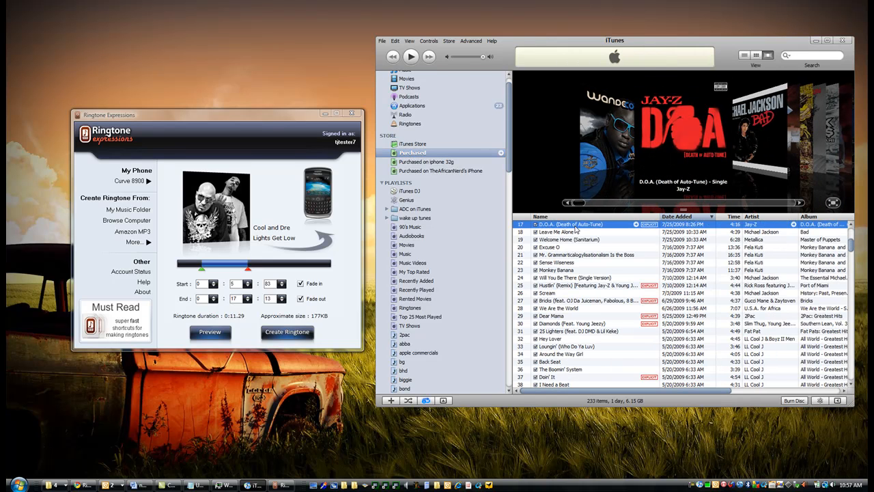
pyautogui.moveTo(279, 237)
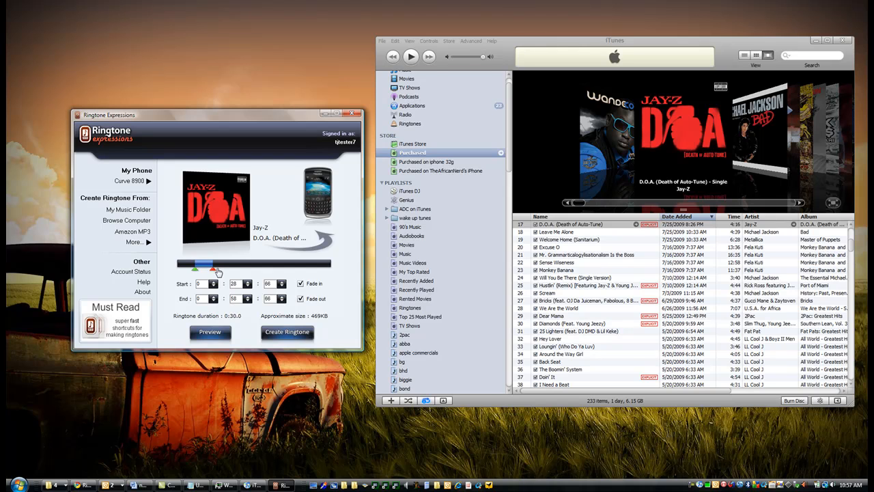
# Shift the clip slider on Jay-Z's D.O.A. and preview the chosen 30-second clip
pyautogui.moveTo(194, 268); pyautogui.dragTo(234, 268)
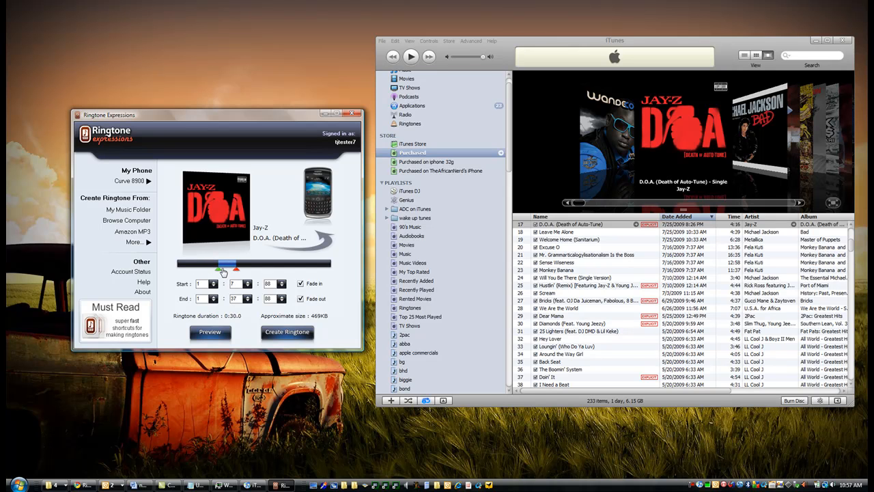
pyautogui.click(210, 332)
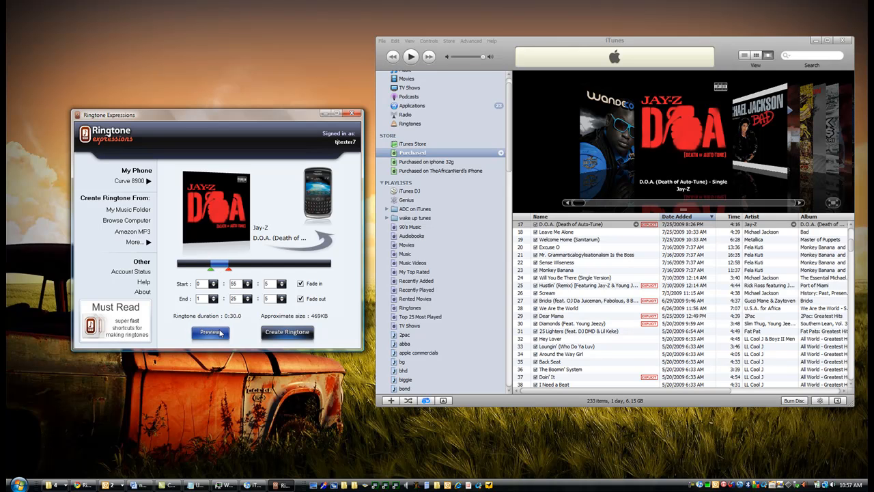
pyautogui.click(211, 332)
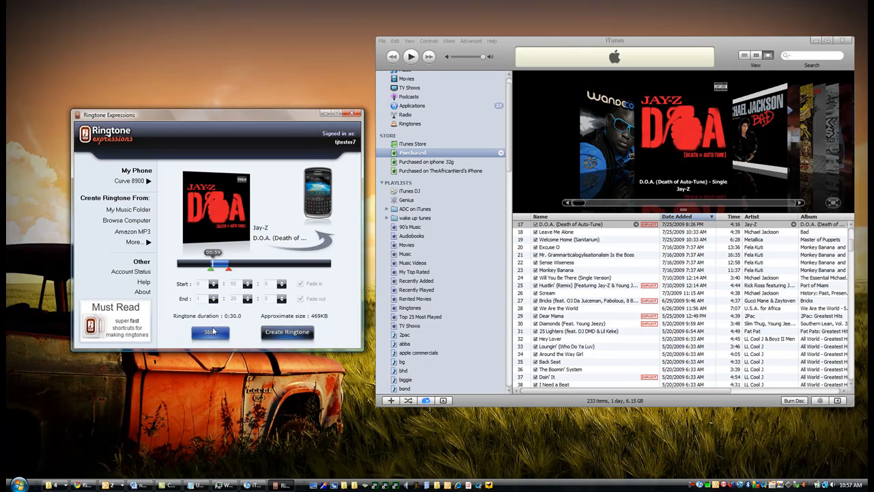
pyautogui.click(210, 332)
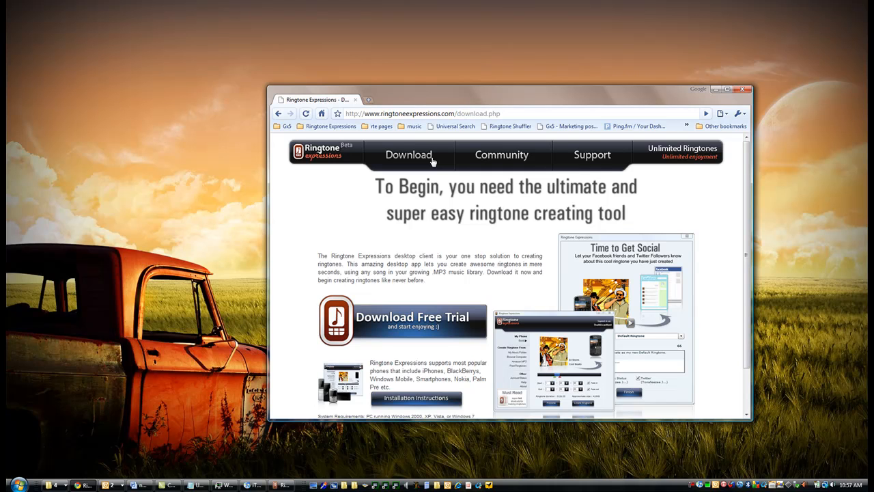
# Show the Ringtone Expressions download page with the free trial in Chrome
pyautogui.click(413, 317)
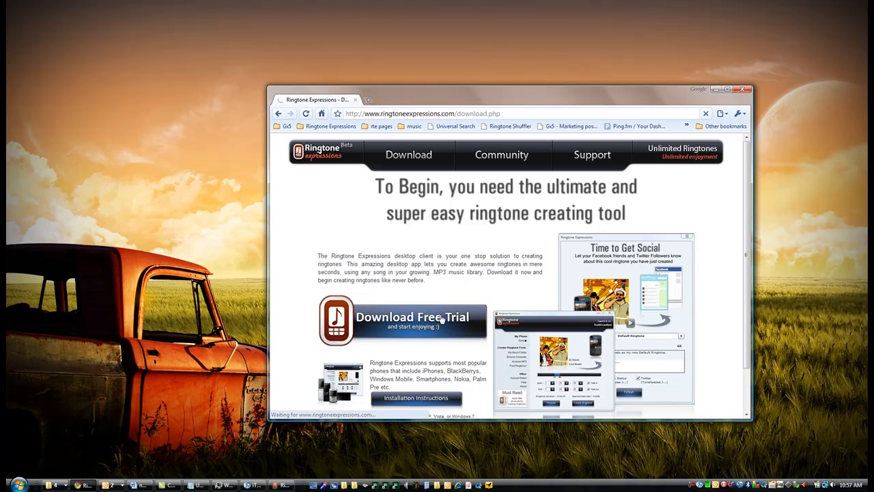
pyautogui.moveTo(685, 96)
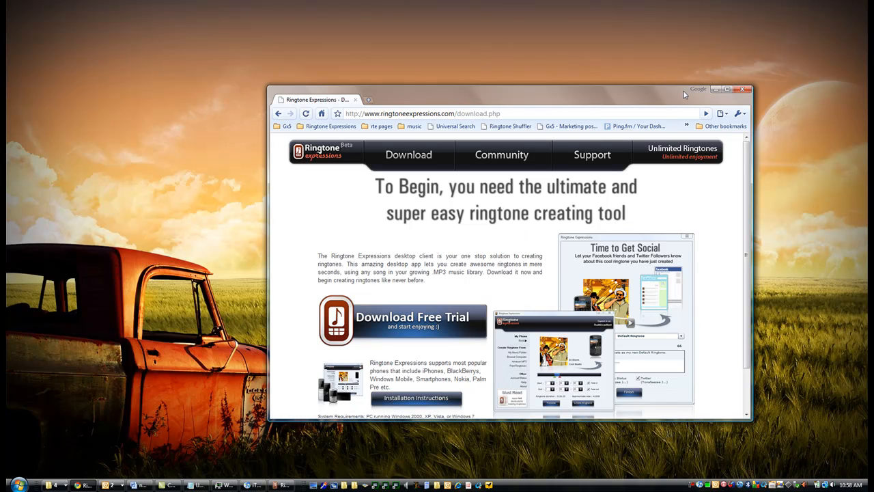